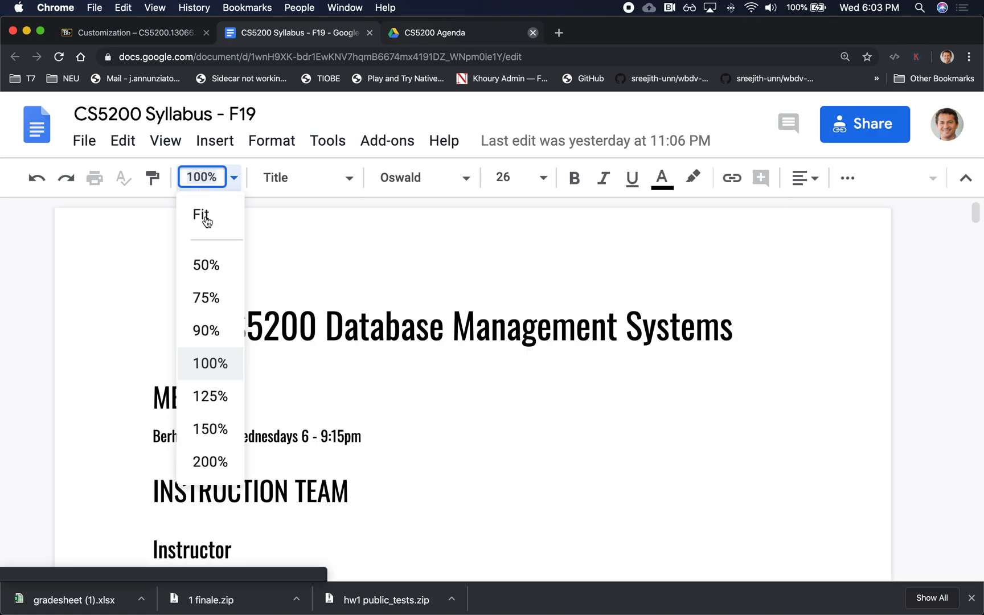
Zoom the syllabus to Fit width and scroll down to the Instructor section
click(202, 214)
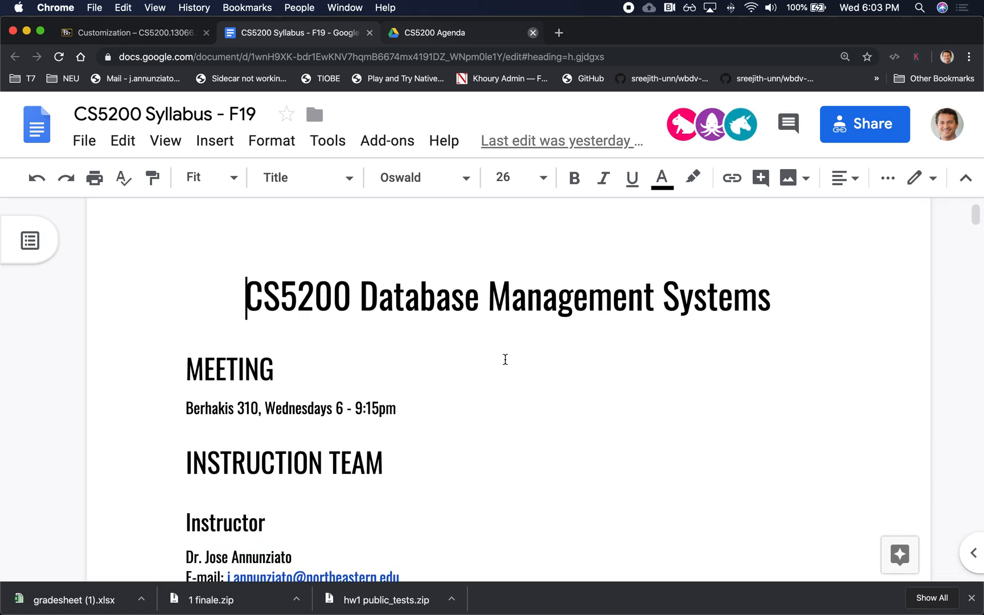
scroll(down, 3)
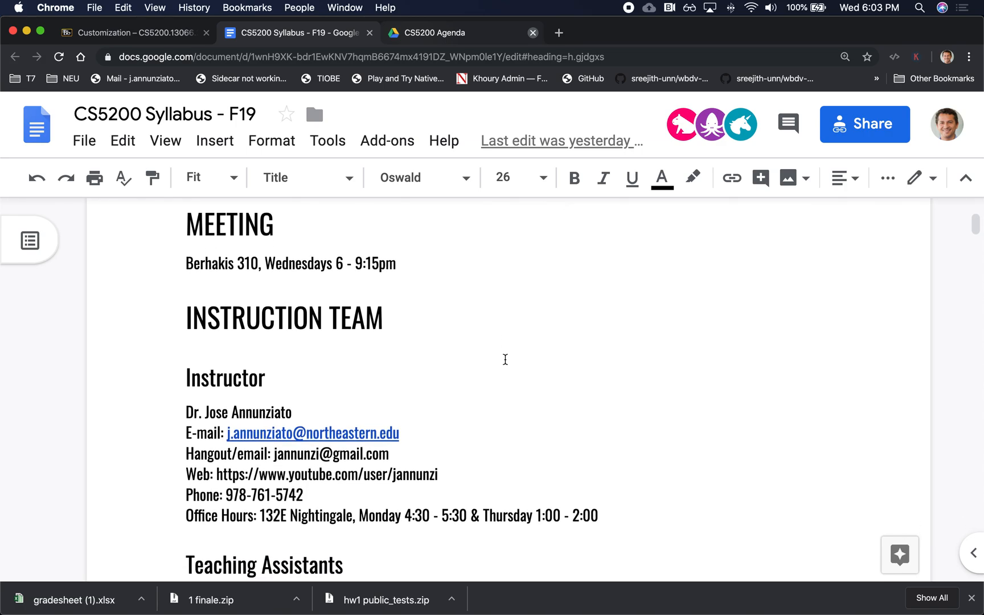
mouse_move(333, 394)
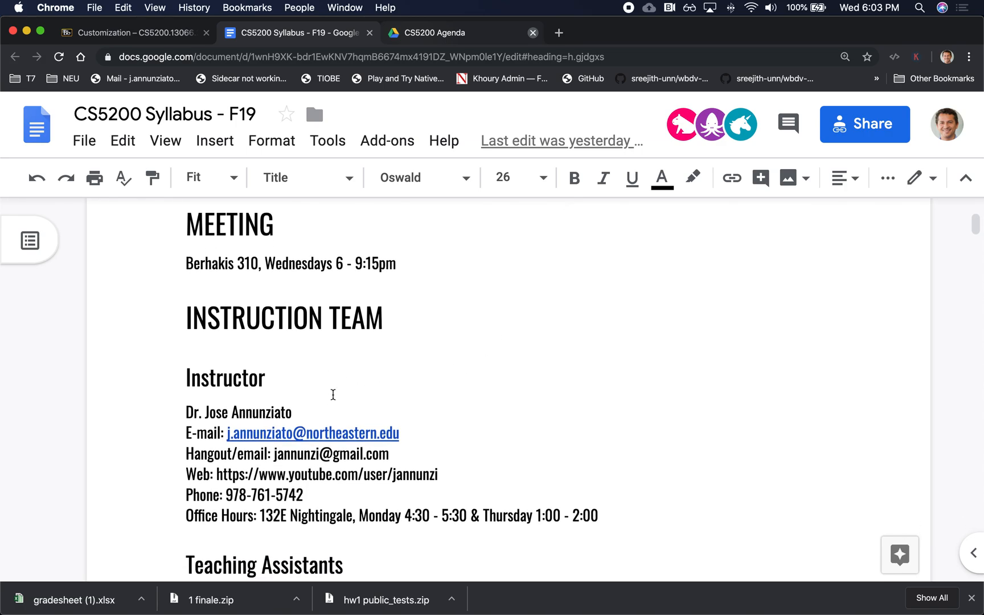
mouse_move(341, 439)
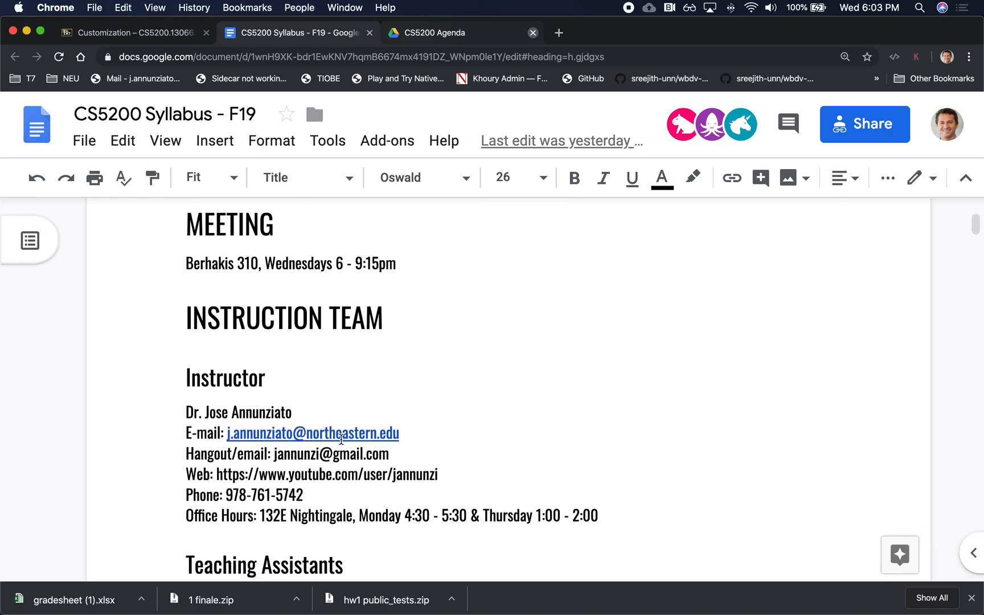
mouse_move(328, 472)
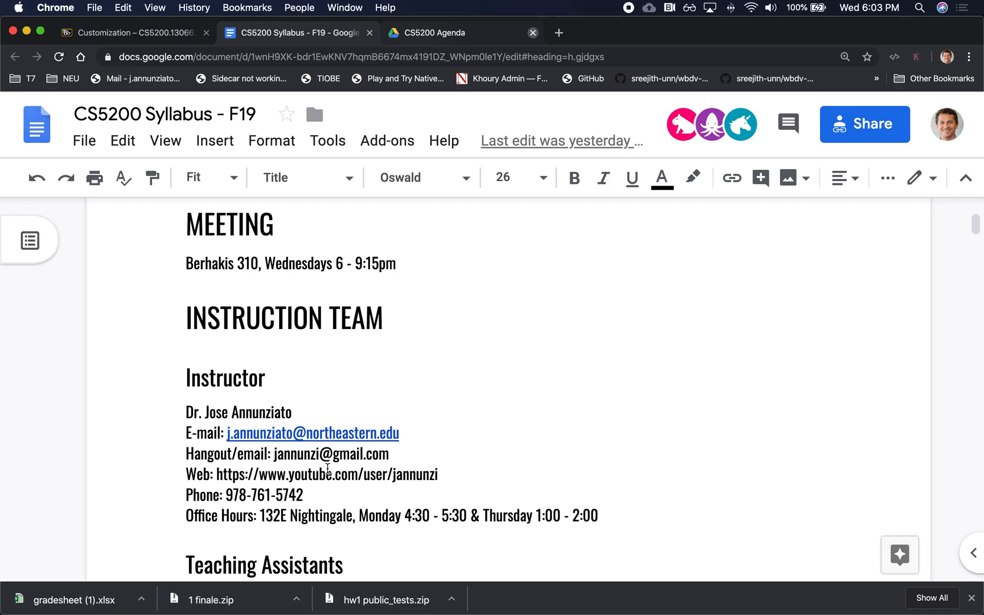
double_click(263, 495)
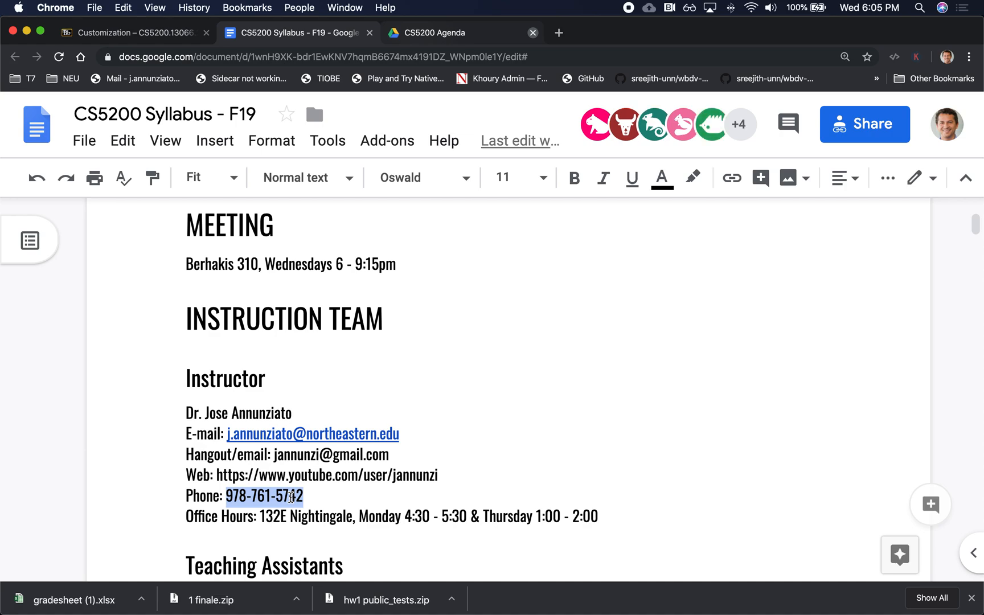
scroll(down, 3)
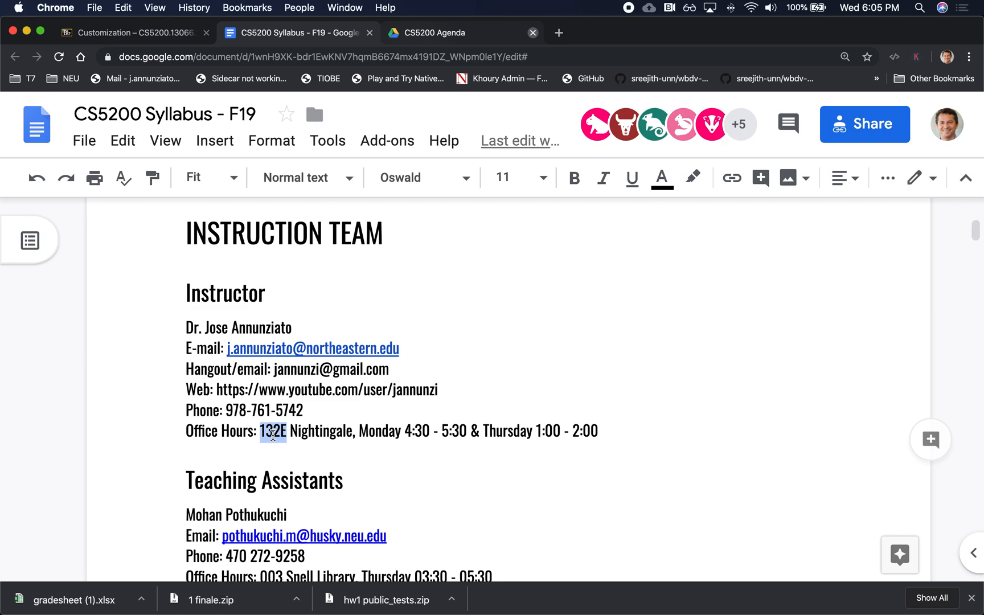
Select then deselect the teaching assistant's contact details and scroll down toward Course Goals
scroll(down, 3)
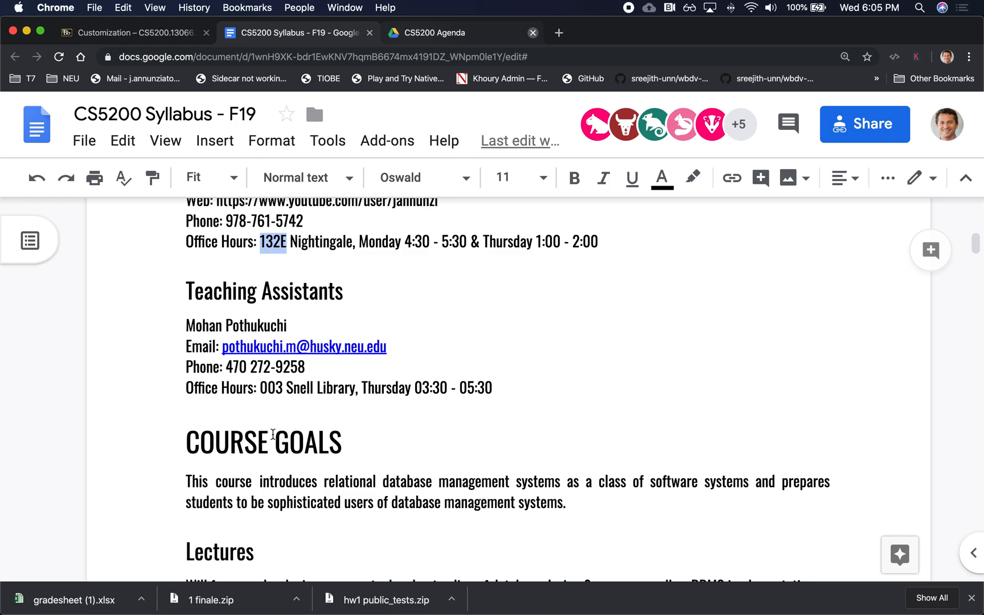
drag(186, 325, 499, 376)
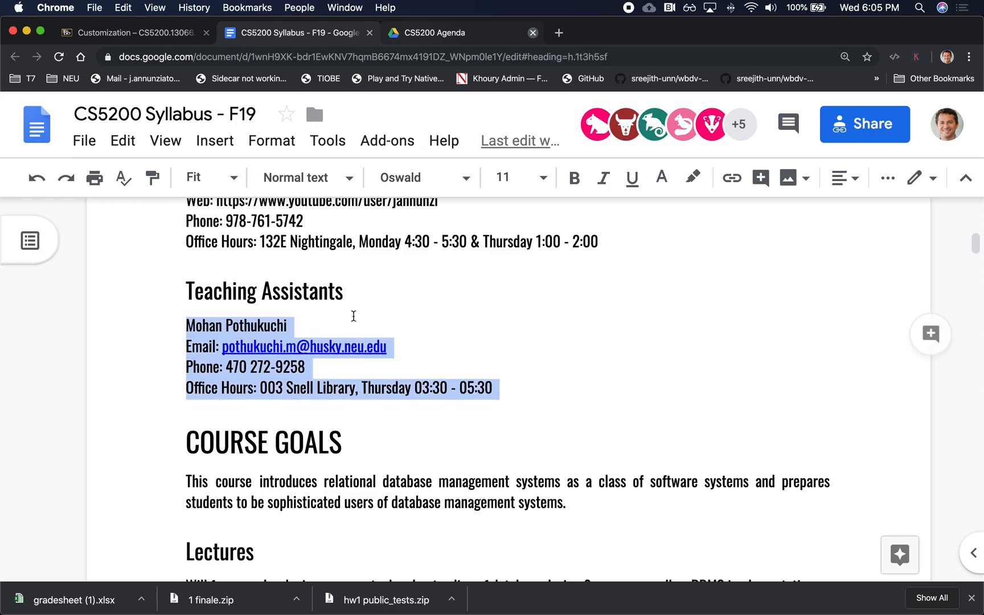
mouse_move(324, 323)
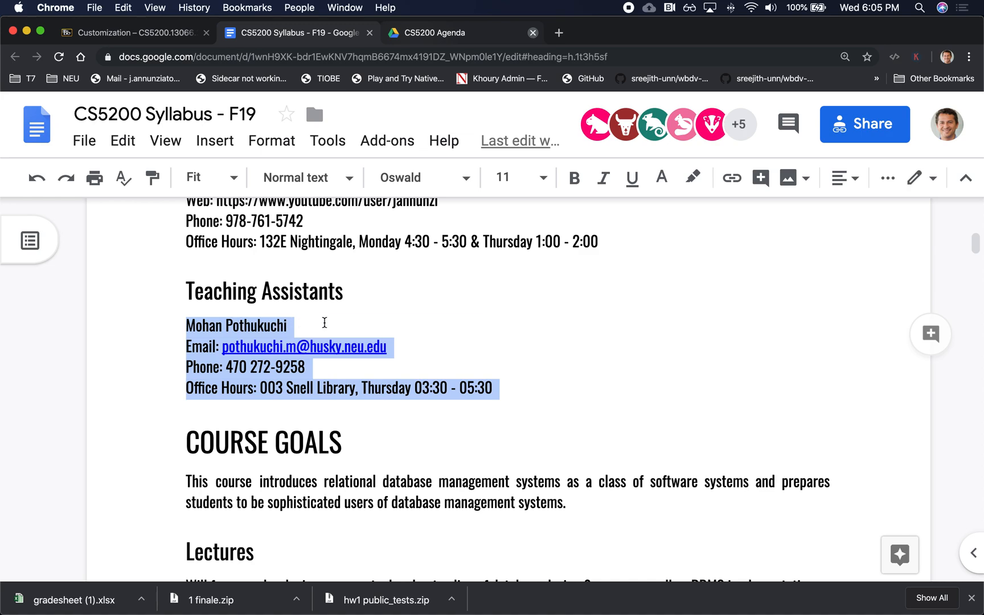
click(515, 392)
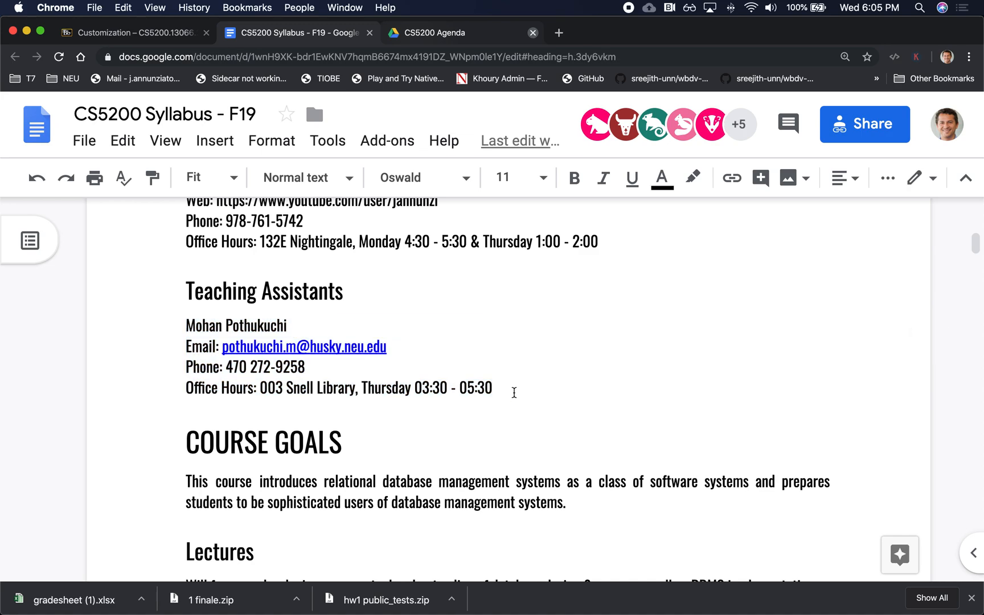
scroll(down, 3)
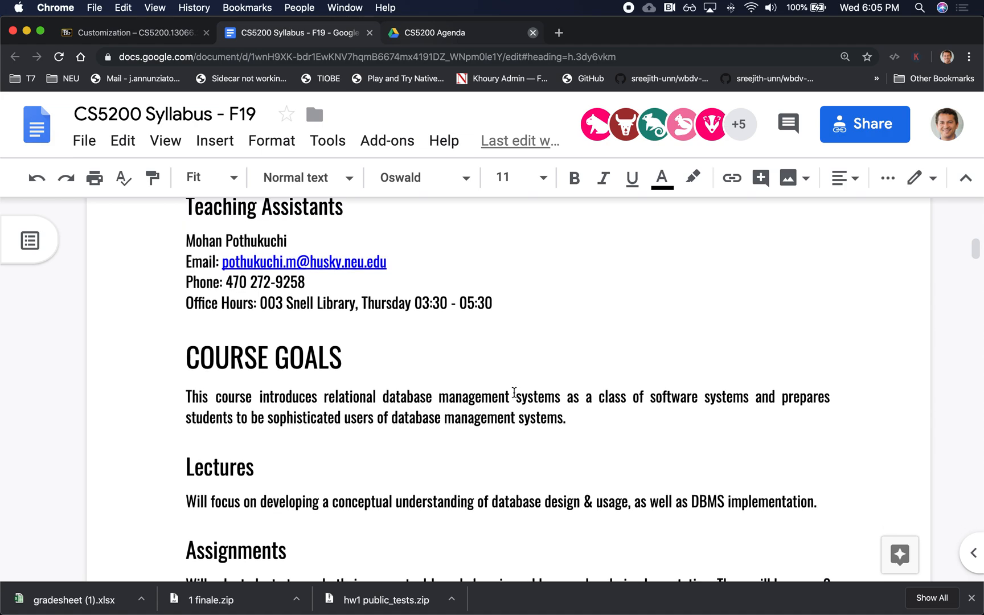
scroll(down, 3)
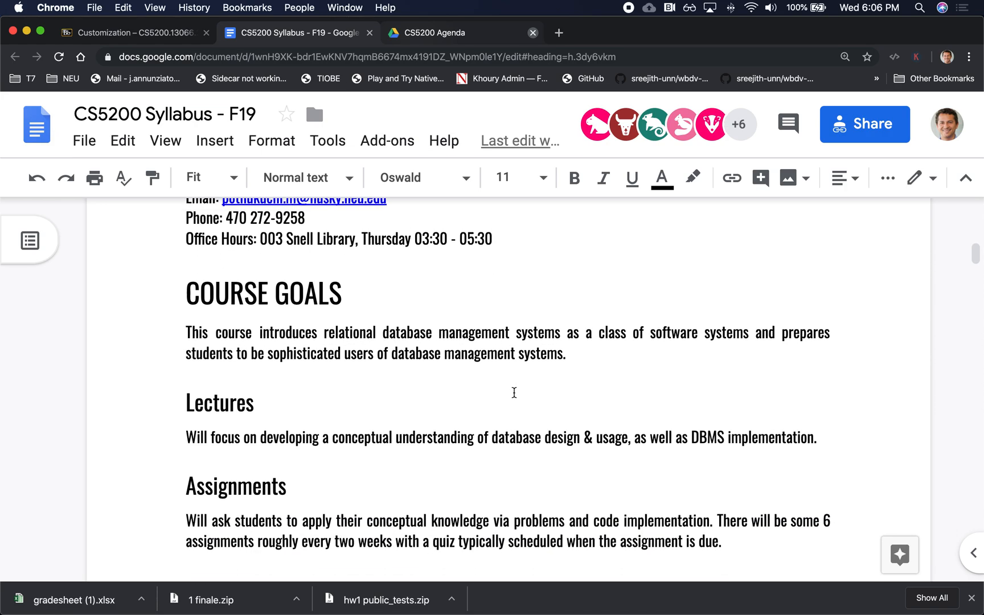
Scroll down so the COURSE GOALS heading sits at the top of the window
scroll(down, 3)
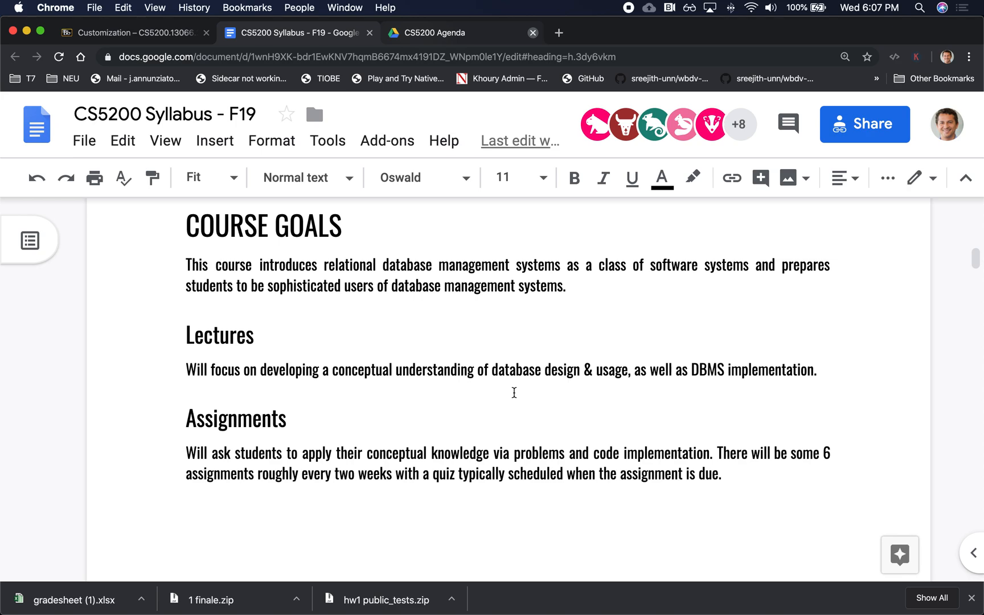
Scroll down past the Assignments section to the page break before Team Project
scroll(down, 3)
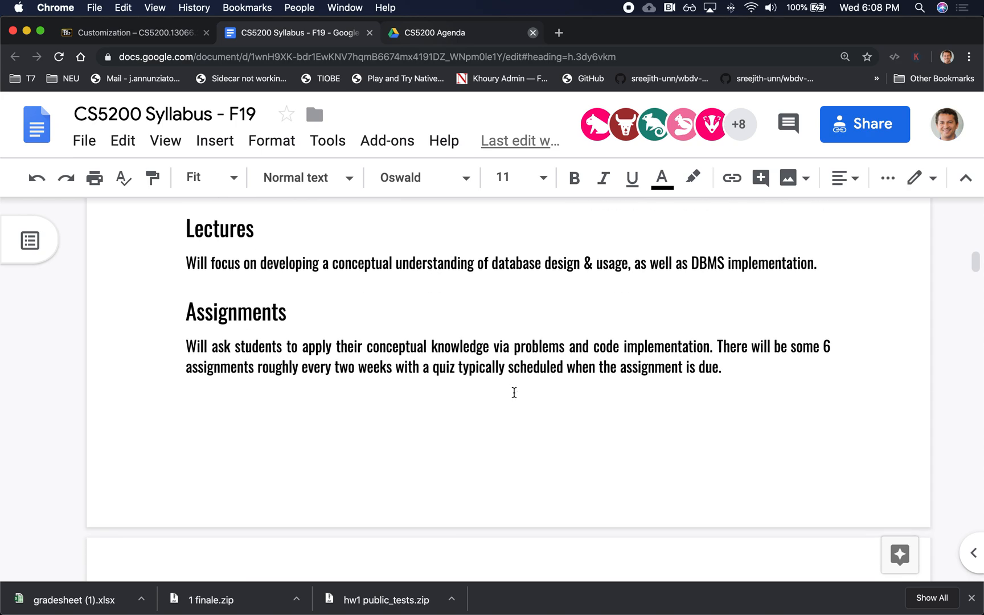
scroll(down, 3)
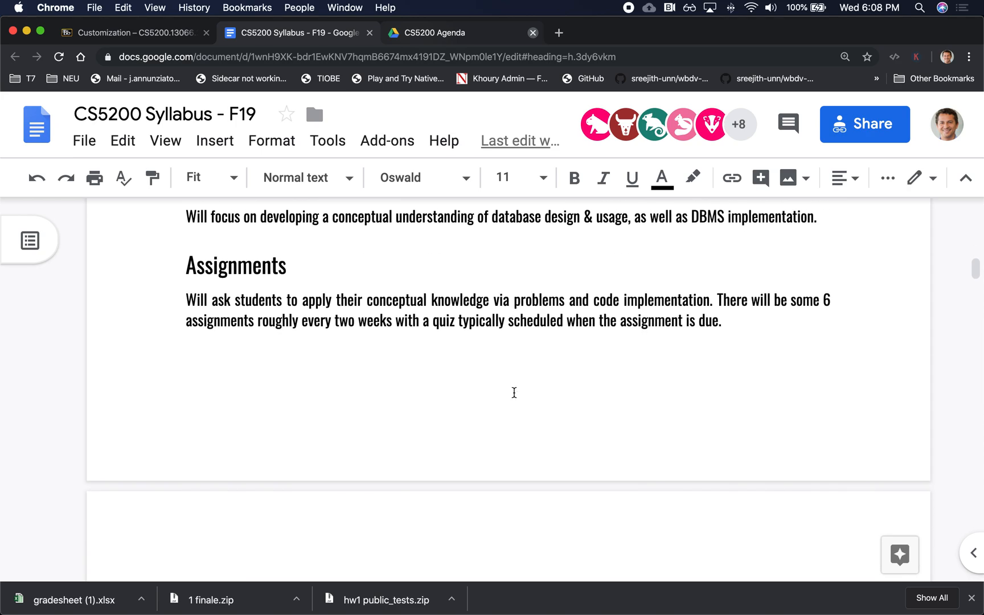
scroll(down, 3)
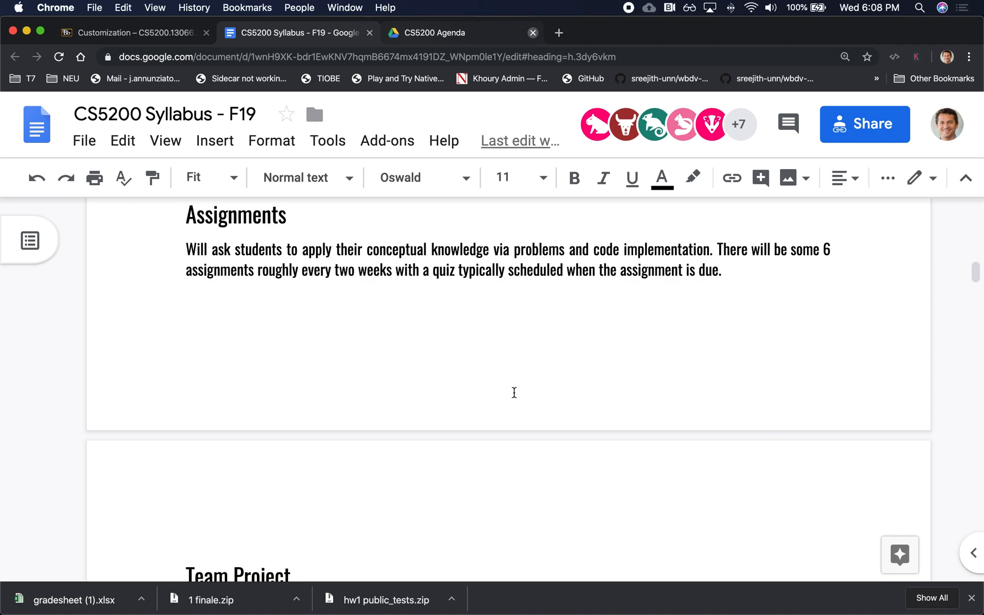
Scroll past the page break to the Team Project description and the EVALUATION heading
scroll(down, 3)
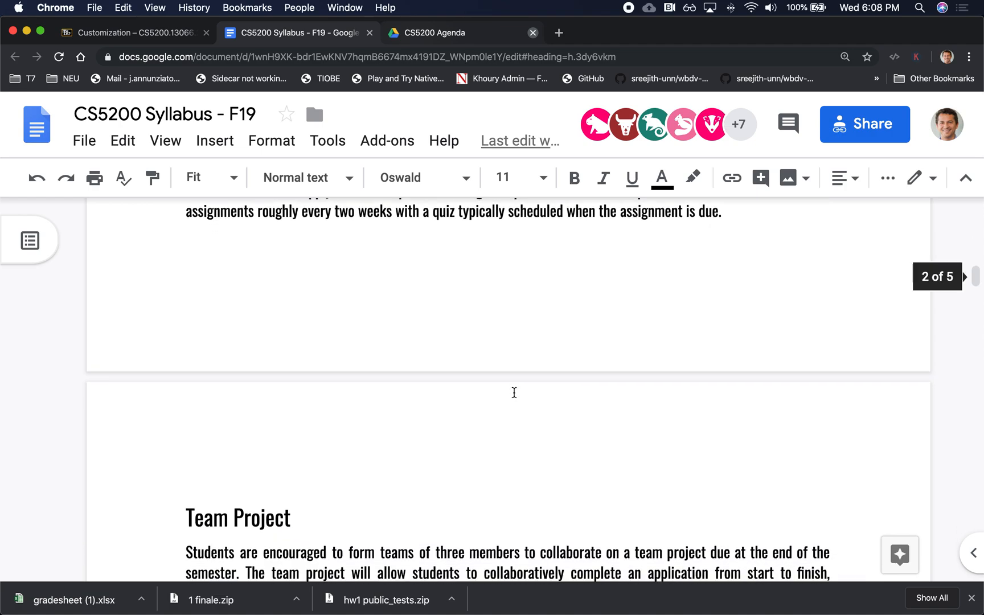
scroll(down, 3)
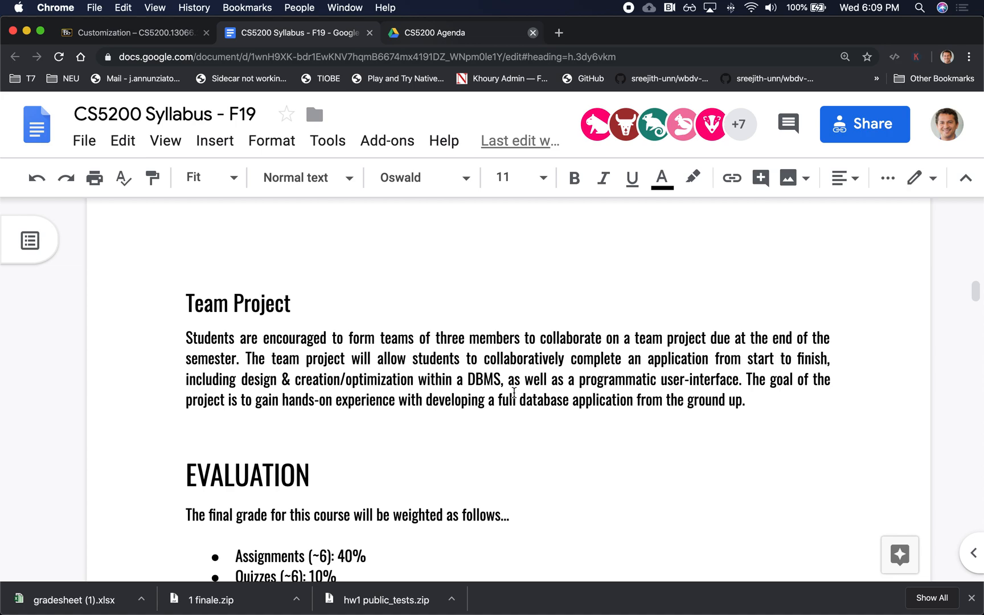
Scroll so the Evaluation bullets (Assignments, Quizzes, Project, Midterm, Final) are fully visible
scroll(down, 3)
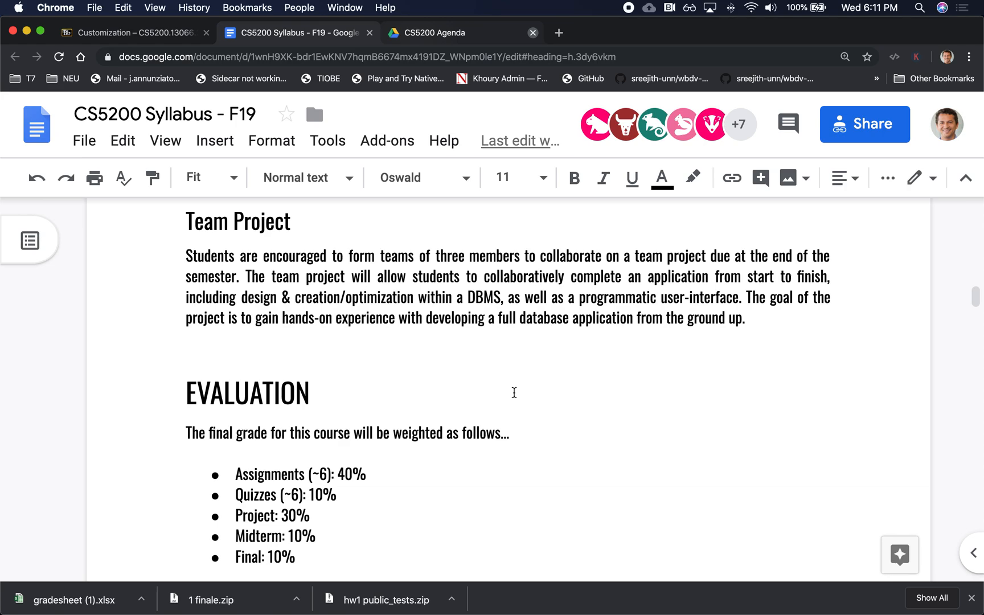
Scroll down to the letter-grade scale from A at 94–100 through D+ at 67–70
scroll(down, 3)
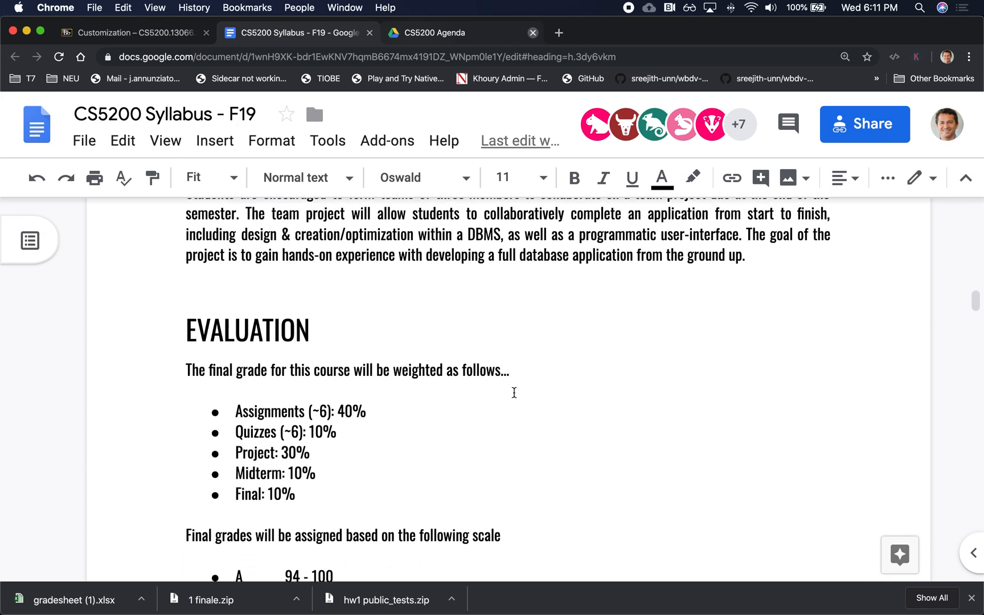
scroll(down, 3)
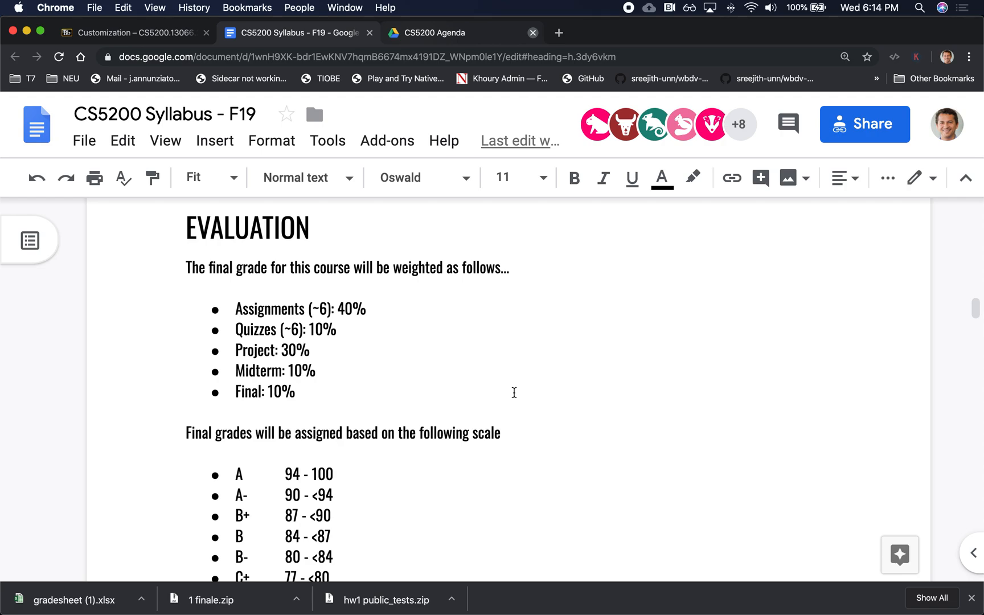
scroll(down, 3)
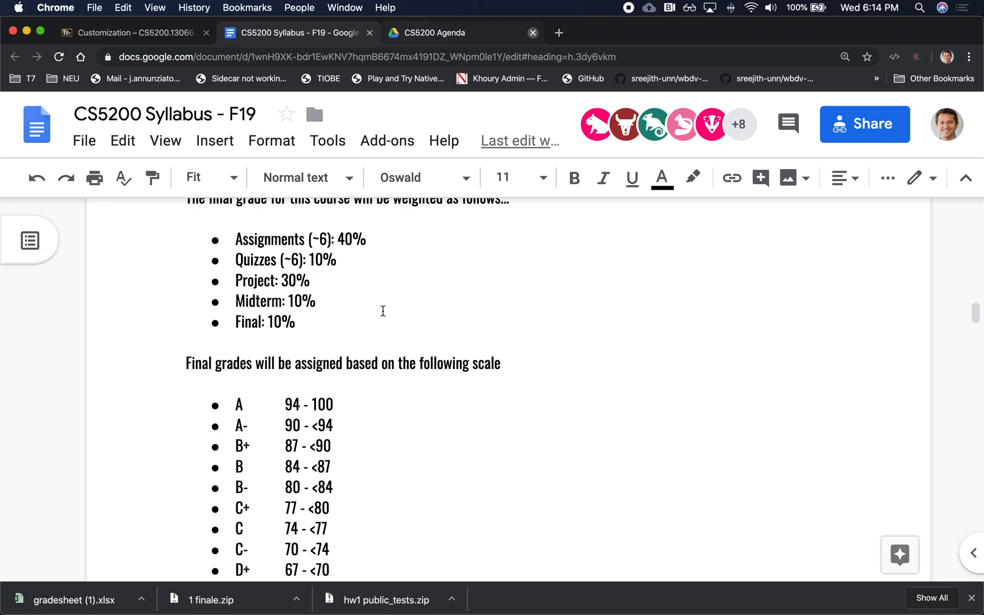
Scroll past the end of the grade scale (F below 60) to the Make-Up Policy heading
scroll(down, 3)
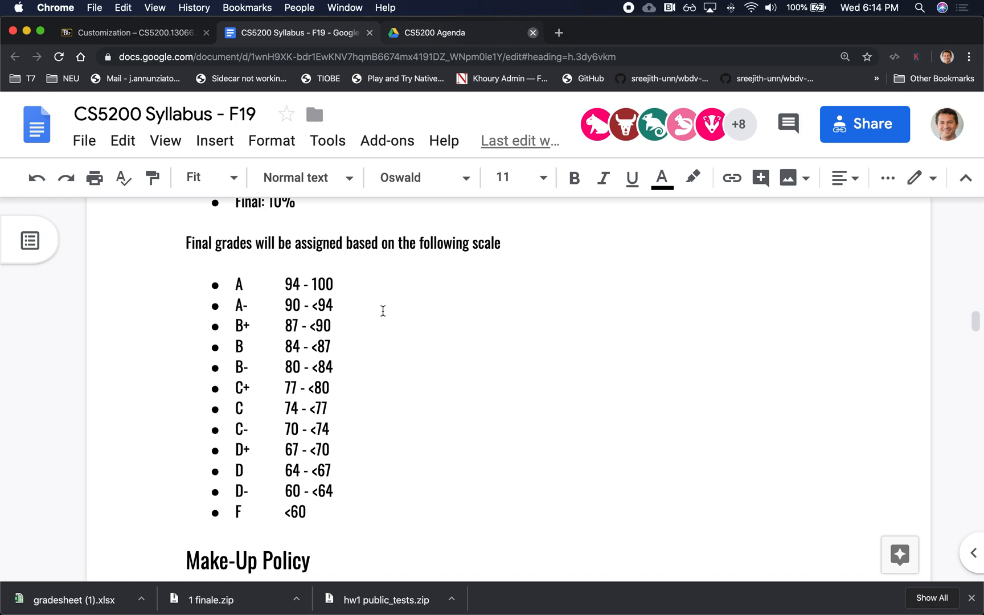
scroll(down, 3)
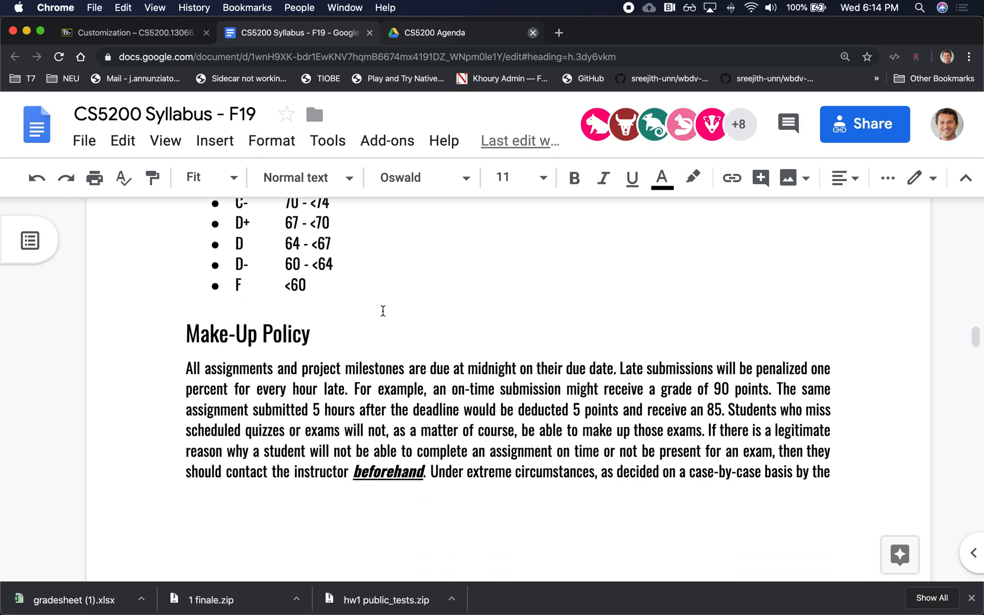
Scroll through the Make-Up Policy paragraph onto the next page's Assignments submission rules
scroll(down, 3)
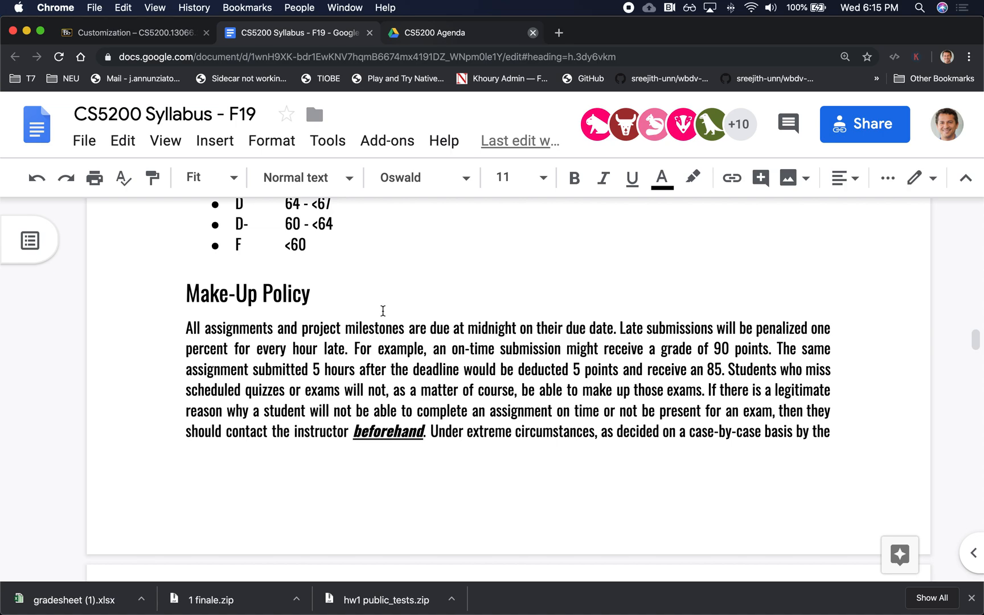
scroll(down, 3)
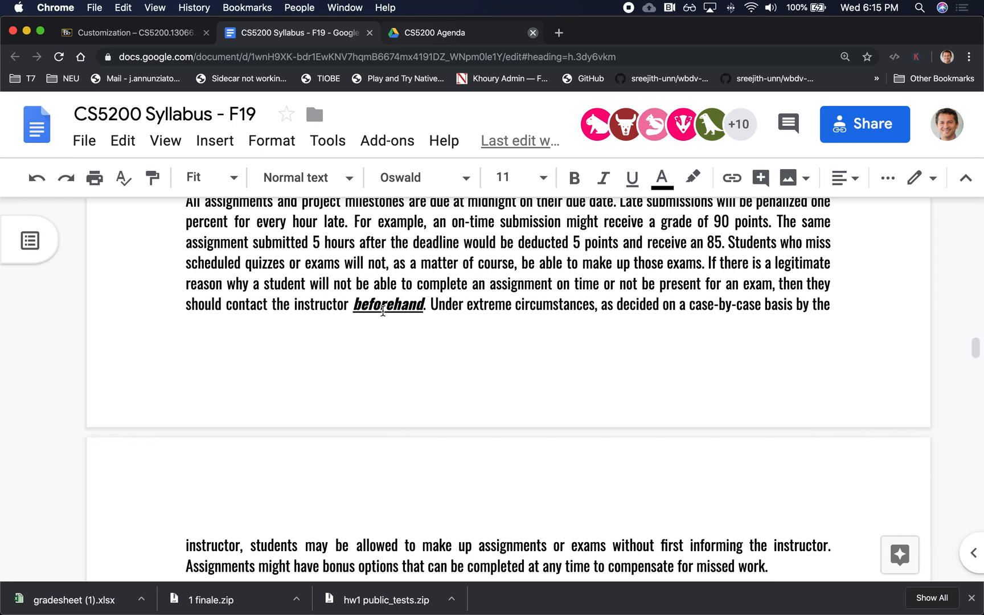
scroll(down, 3)
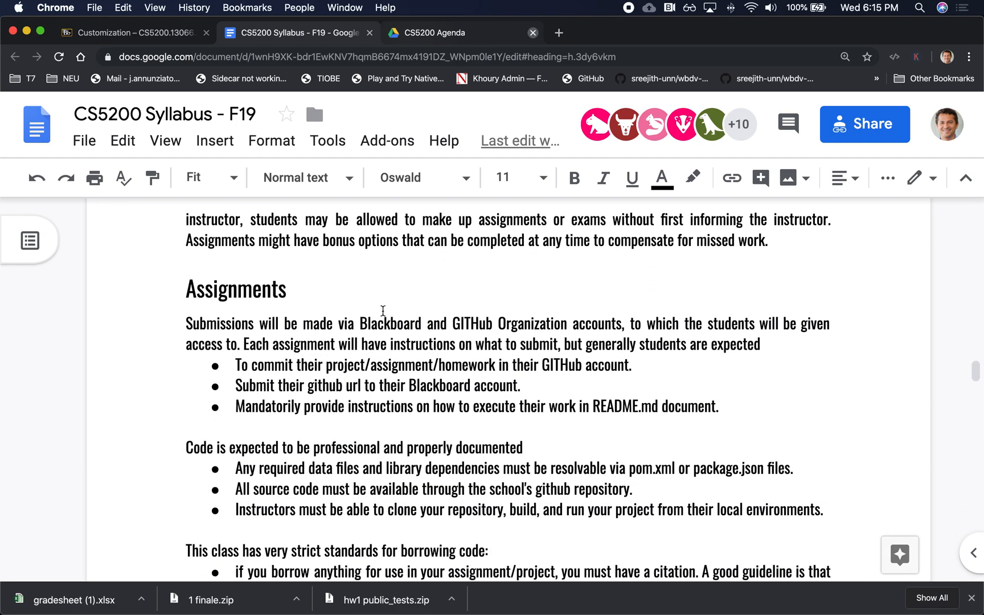
scroll(down, 3)
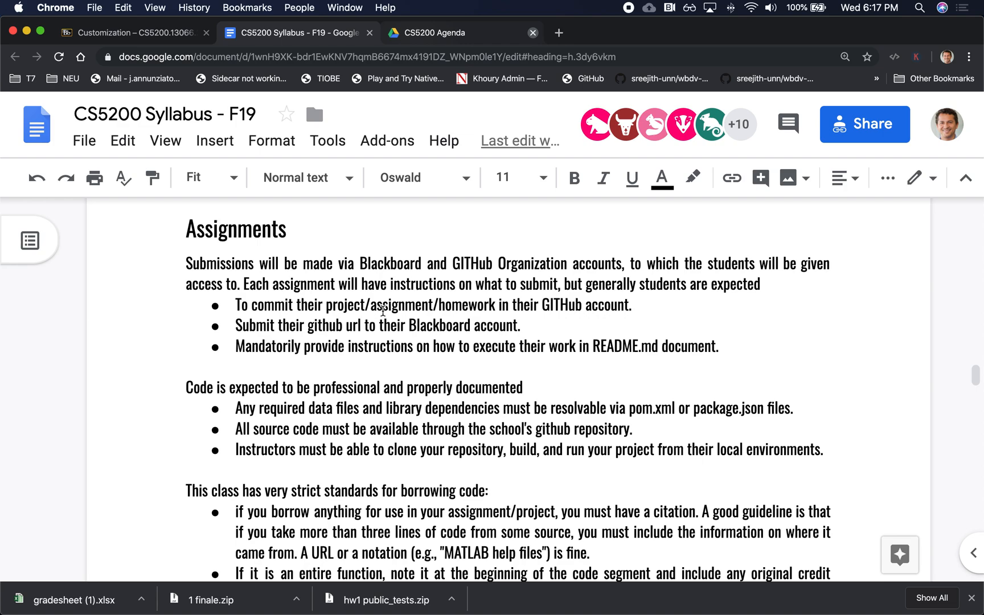
Scroll past the Schedule note and preview the academic integrity policy link
scroll(down, 3)
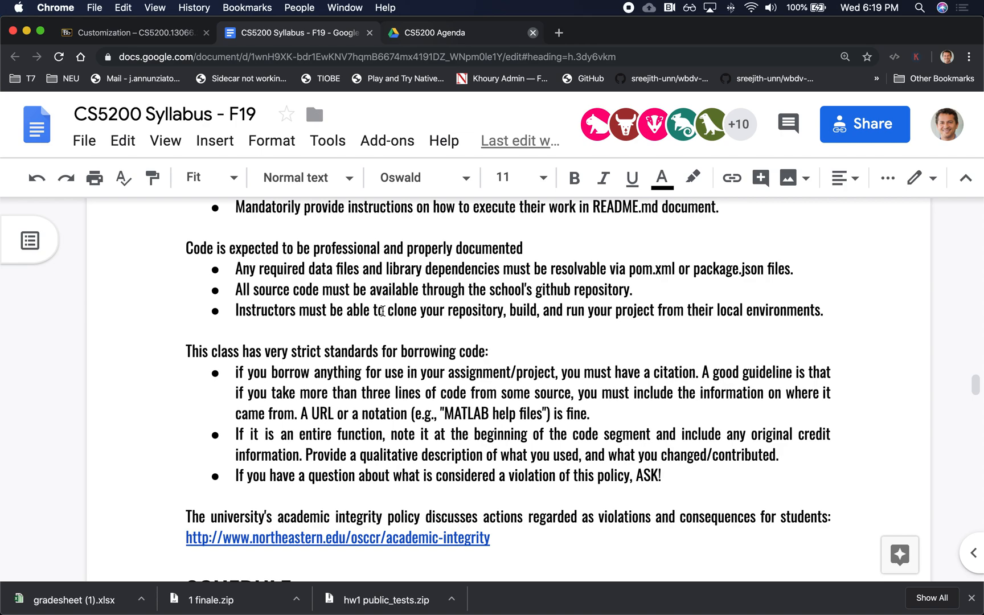
scroll(down, 3)
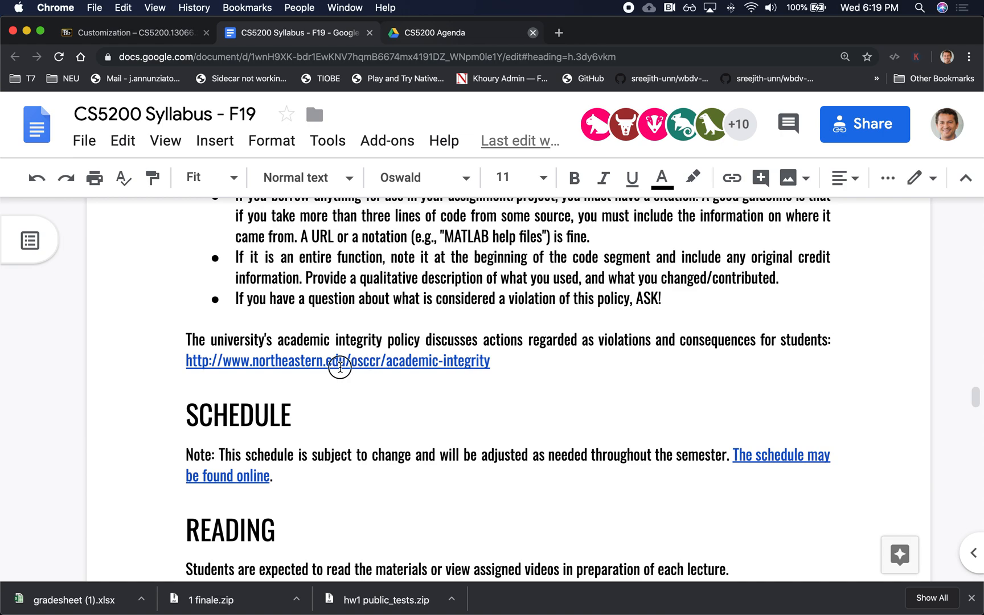
click(341, 368)
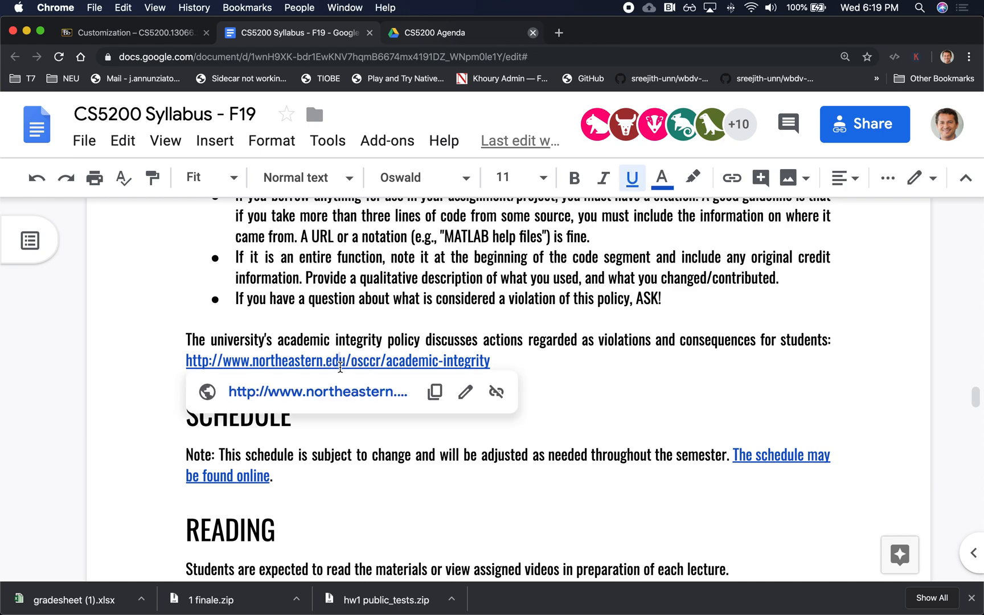
mouse_move(438, 486)
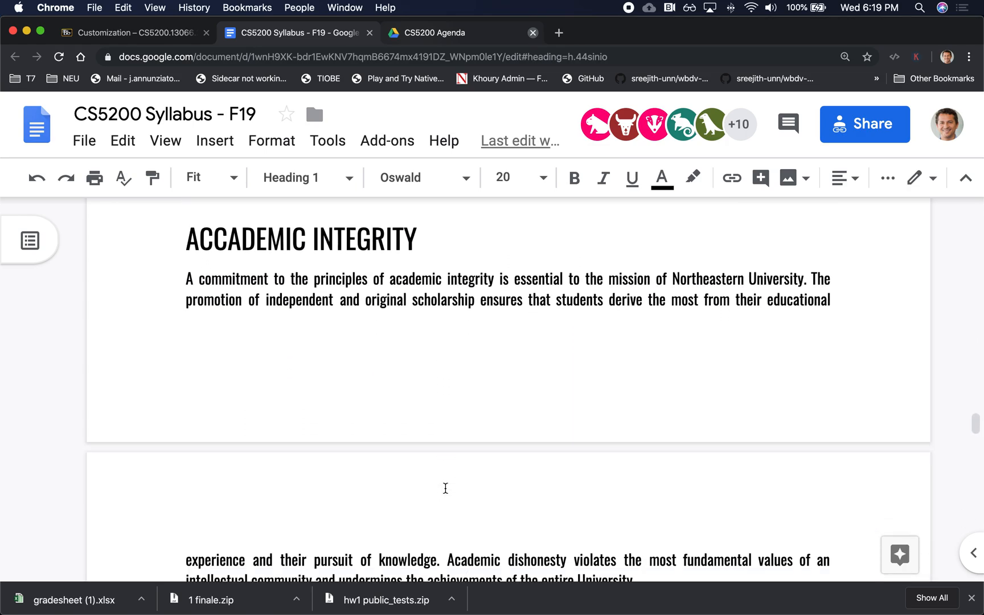
Scroll past Classroom Environment and Title IX to the Students With Disabilities section at the document's end
scroll(down, 3)
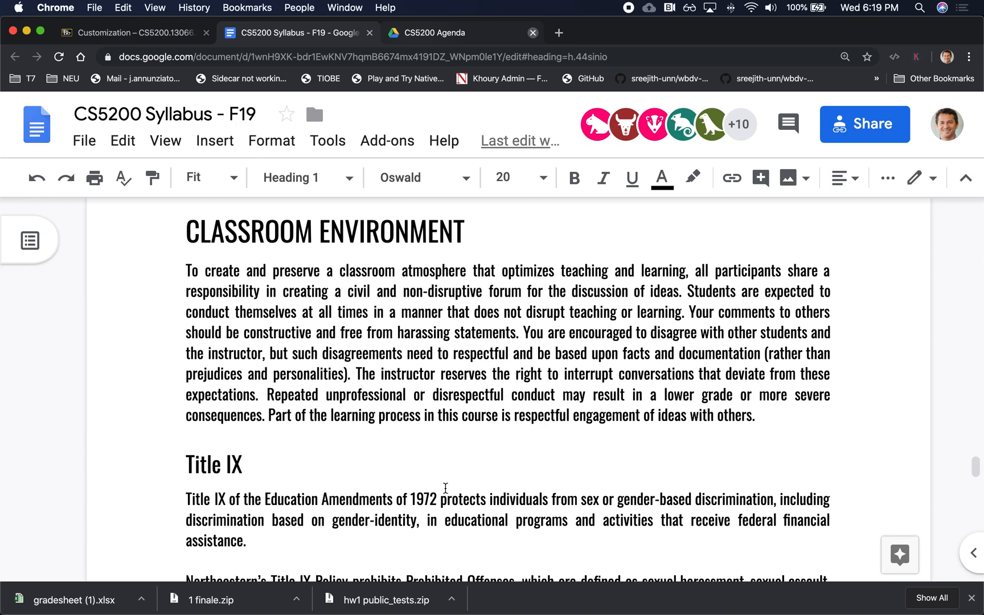
scroll(down, 3)
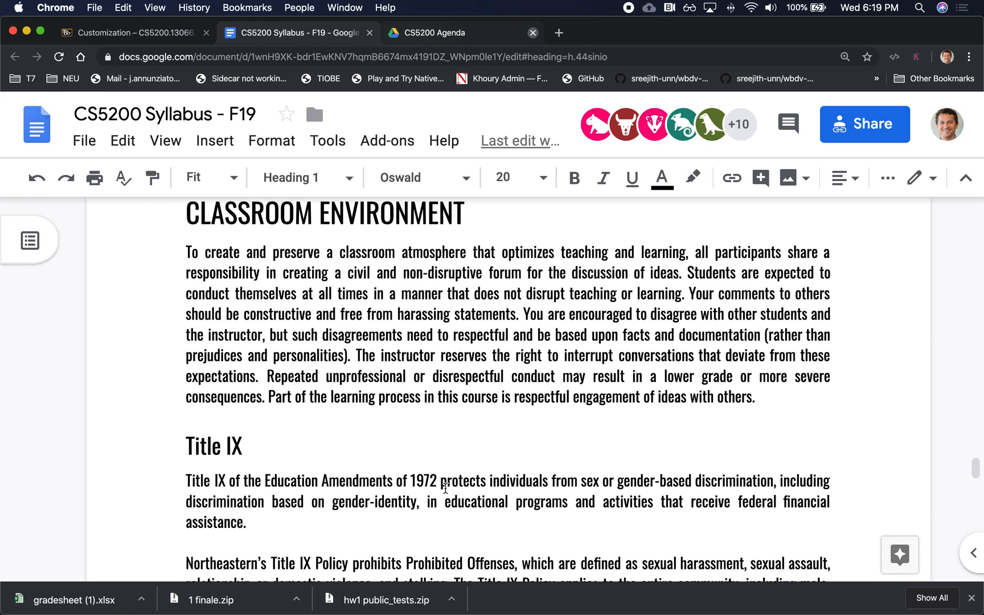
scroll(down, 3)
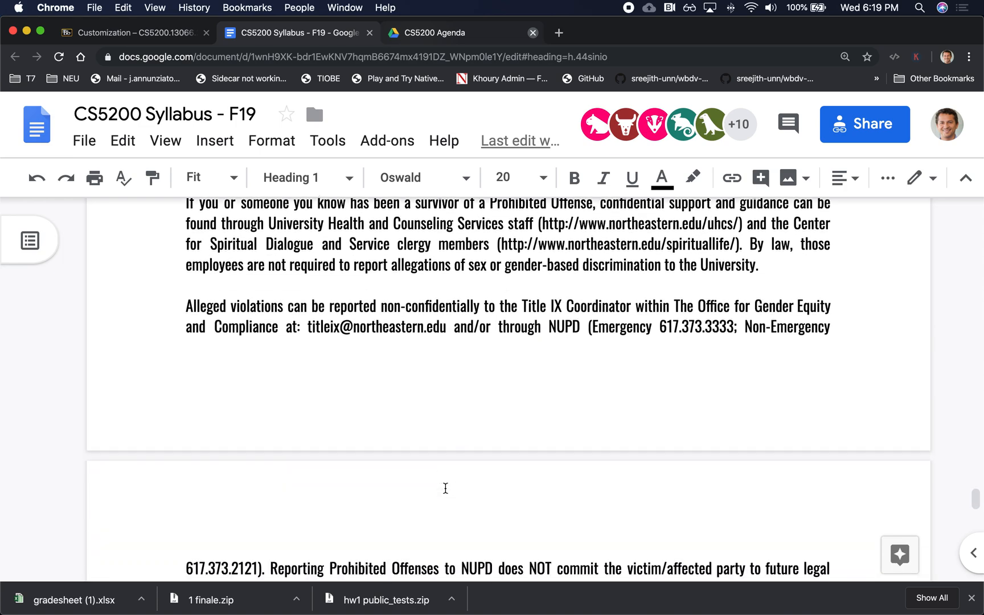
scroll(down, 3)
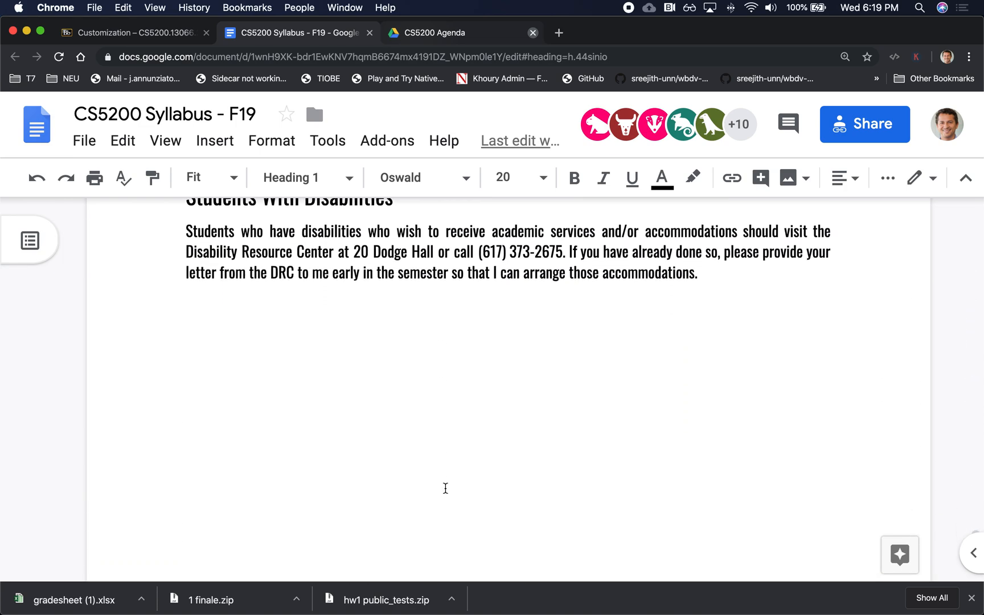
scroll(down, 3)
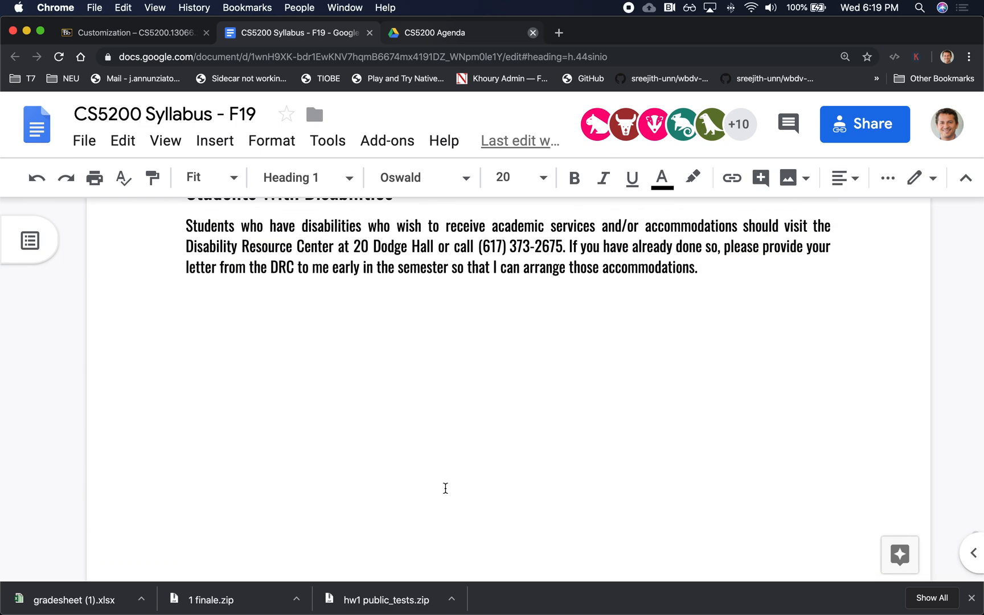
scroll(up, 3)
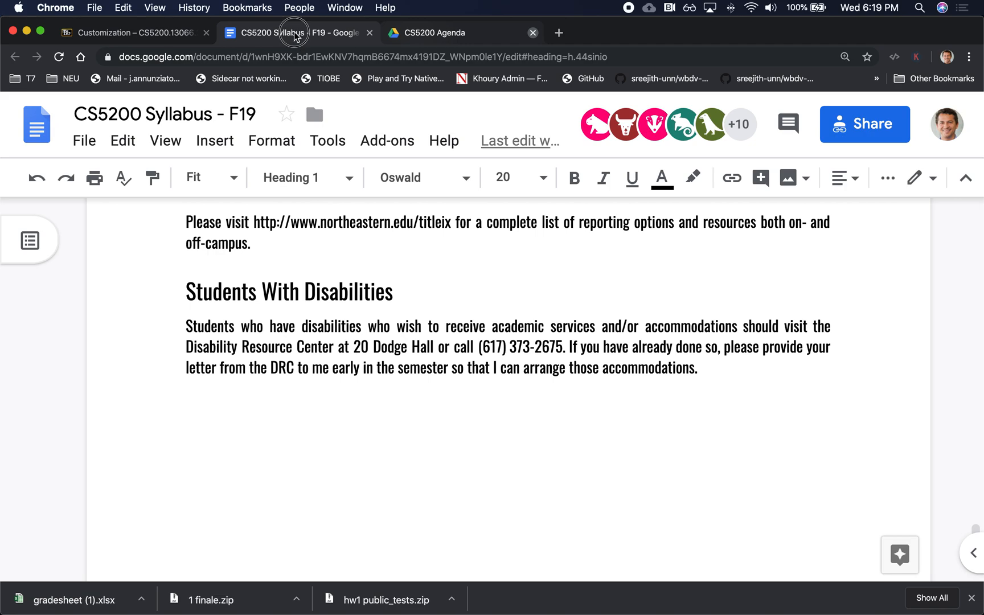
mouse_move(294, 34)
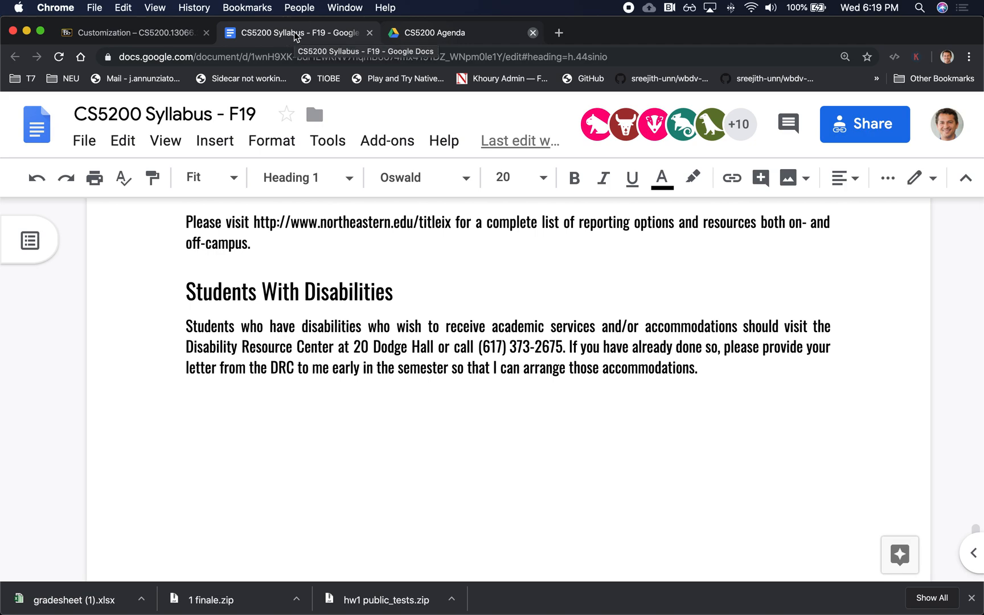